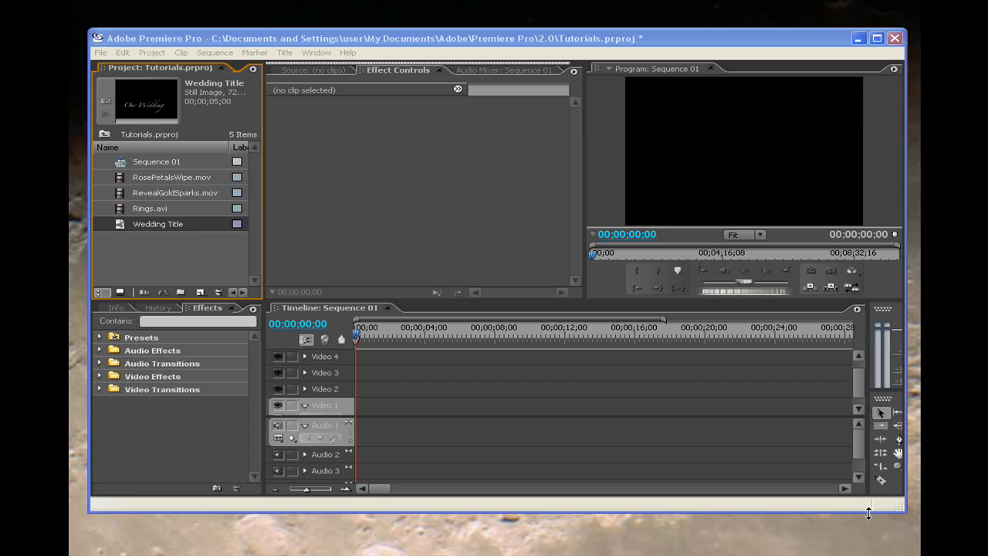
pyautogui.moveTo(389, 154)
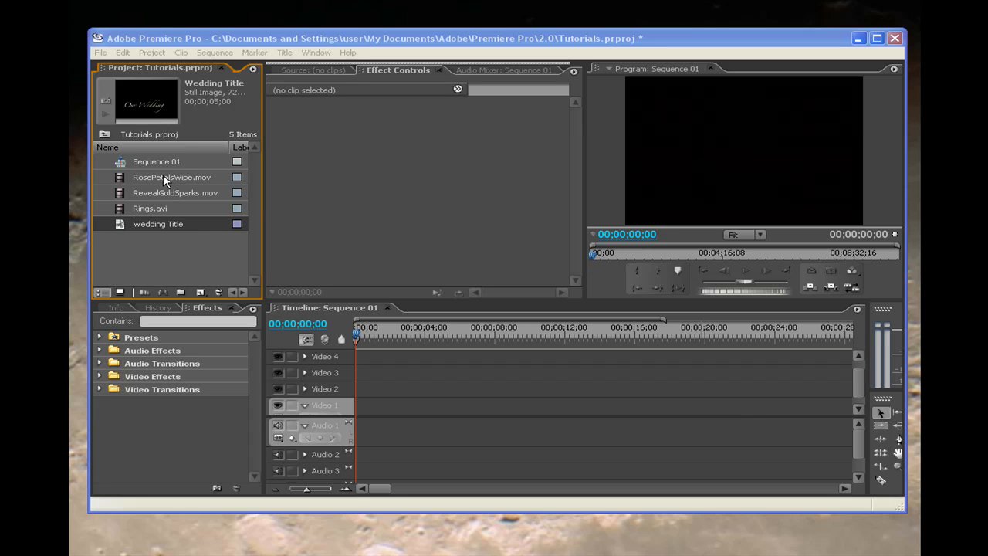
# Preview the RosePetalsWipe, RevealGoldSparks and Rings.avi clips in the Project panel
pyautogui.click(171, 176)
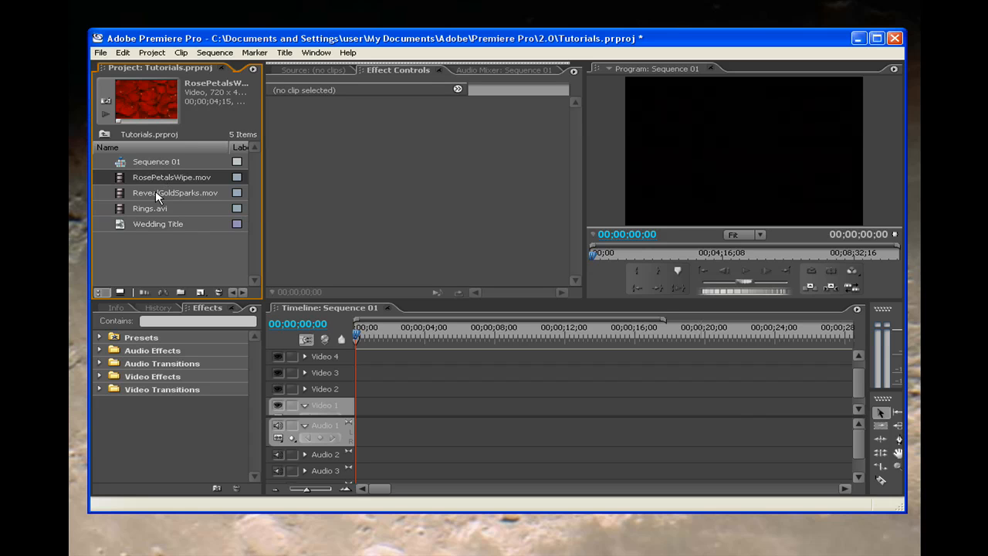
pyautogui.click(176, 191)
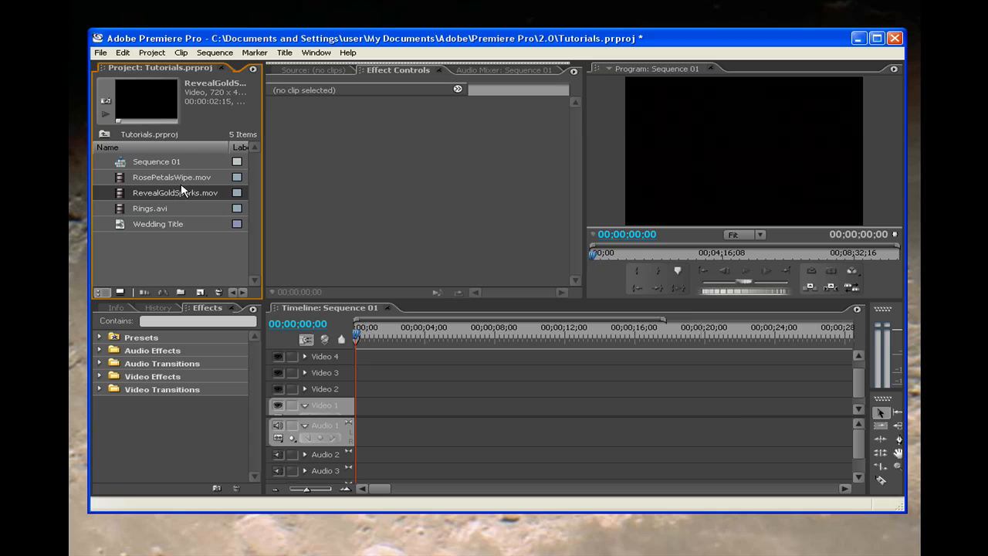
pyautogui.moveTo(185, 204)
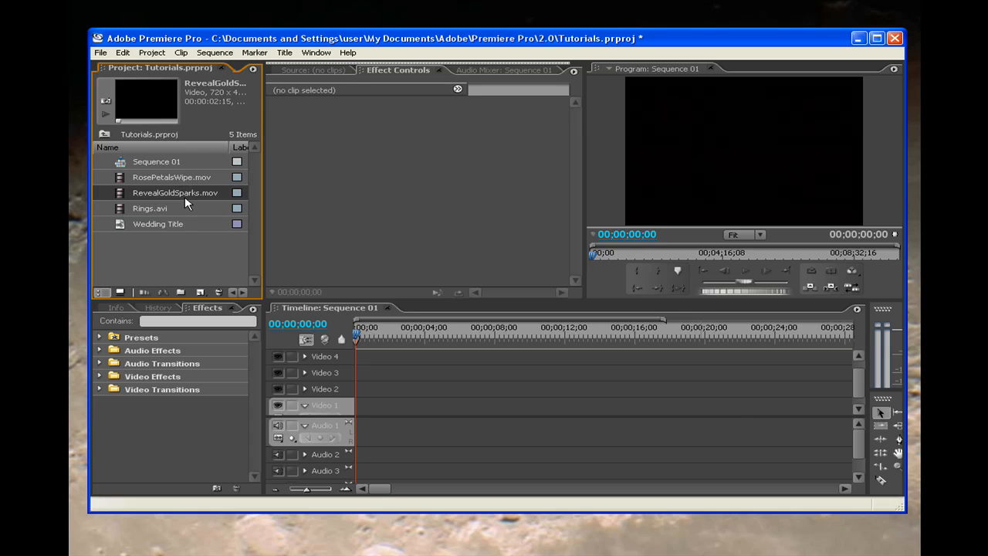
pyautogui.moveTo(147, 210)
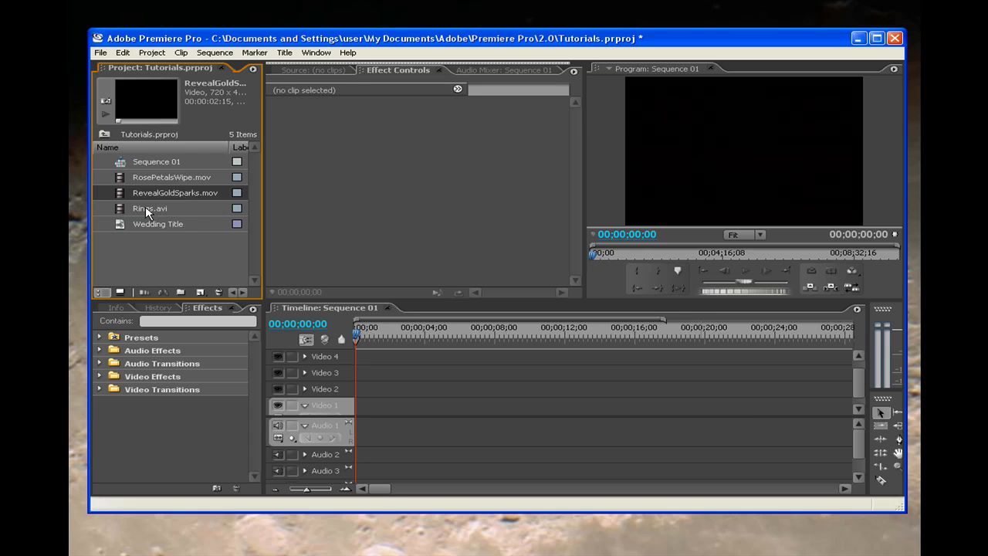
pyautogui.click(151, 208)
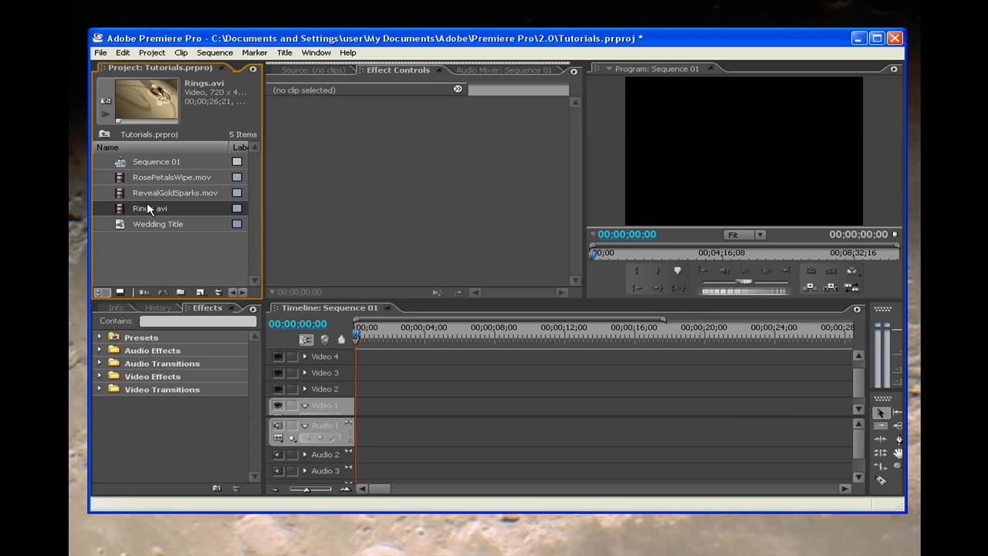
# Place RosePetalsWipe on Video 4, RevealGoldSparks on Video 3 and Wedding Title on Video 2 after the petals
pyautogui.click(171, 176)
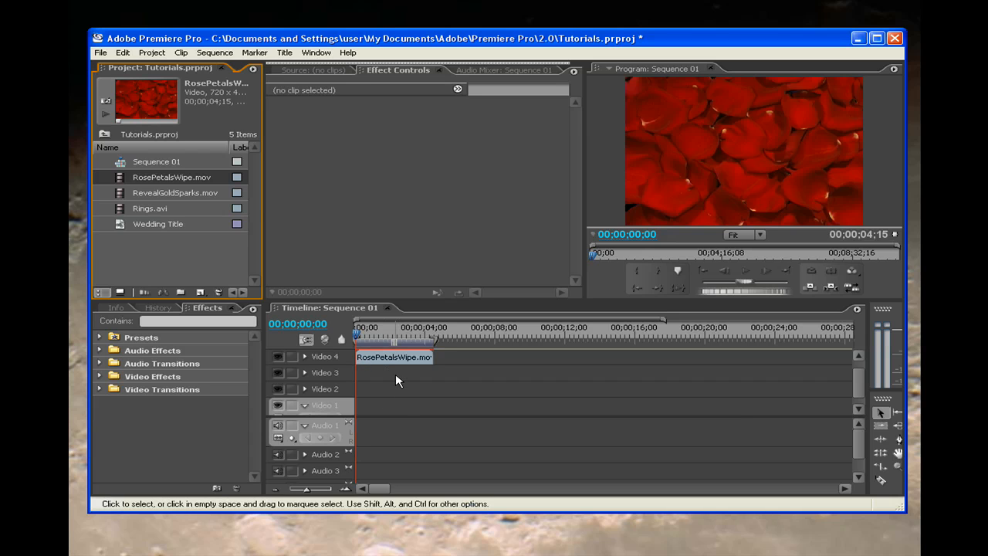
pyautogui.moveTo(464, 431)
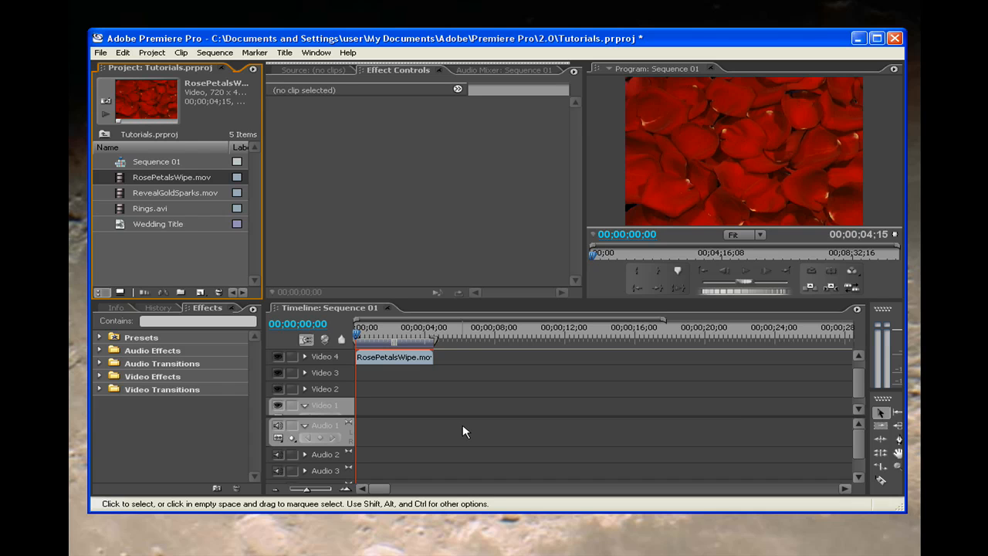
pyautogui.moveTo(220, 241)
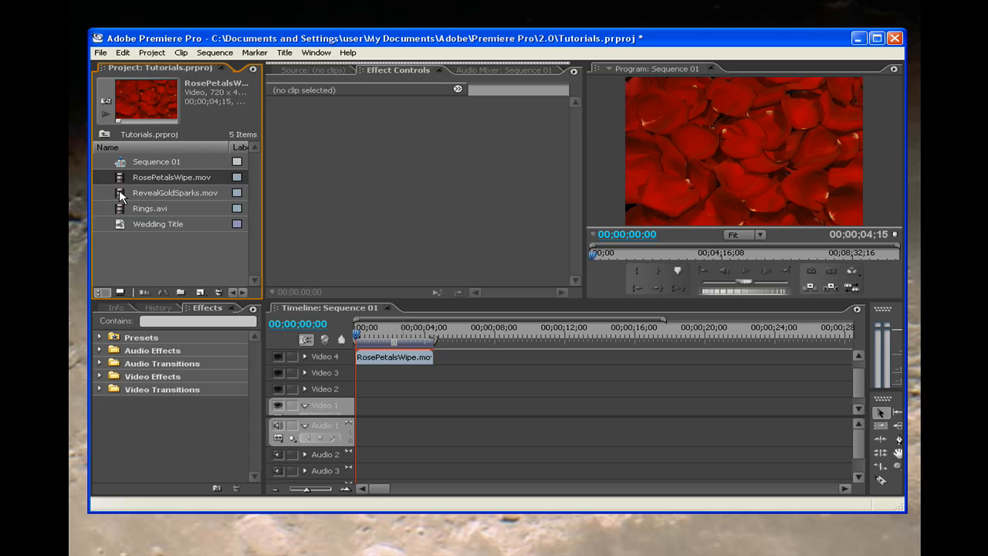
pyautogui.click(176, 191)
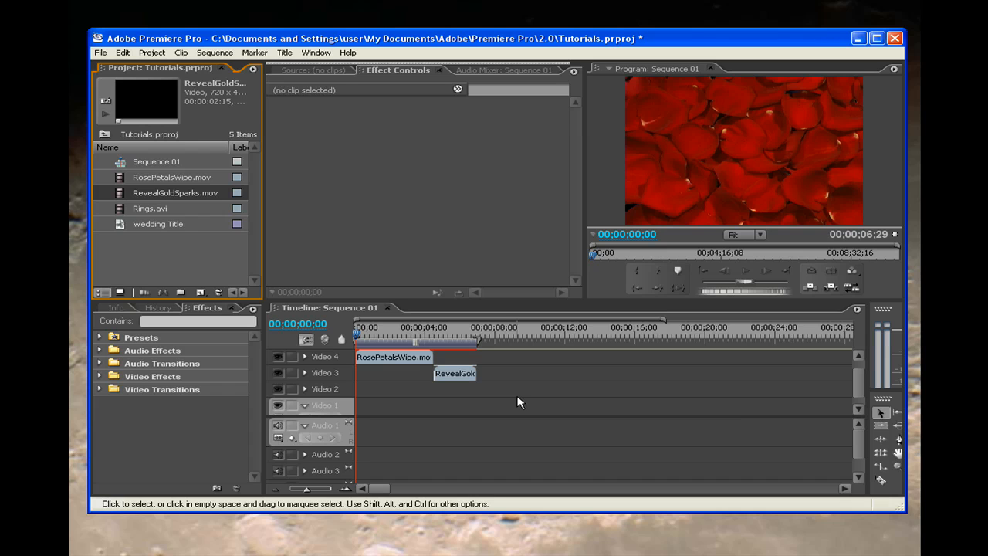
pyautogui.moveTo(151, 222)
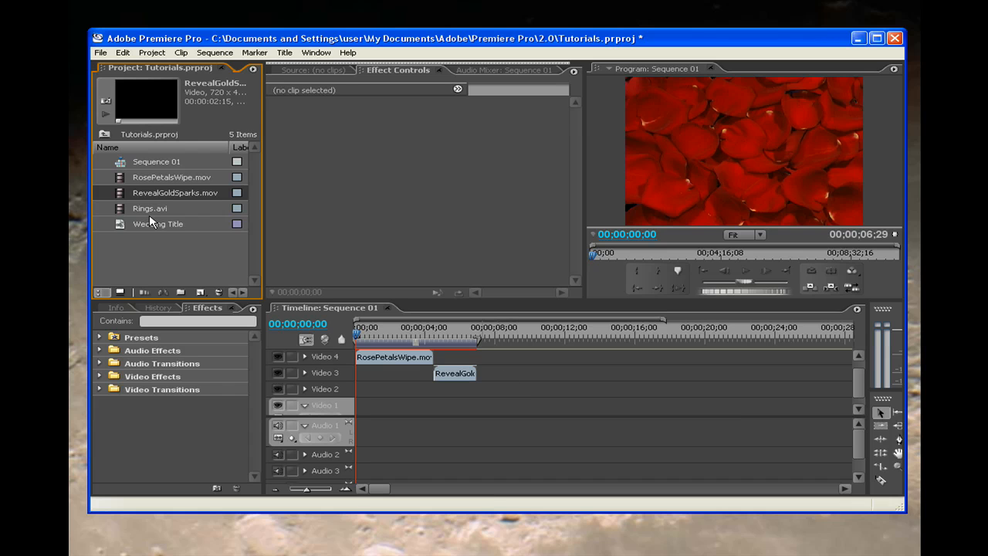
pyautogui.click(157, 222)
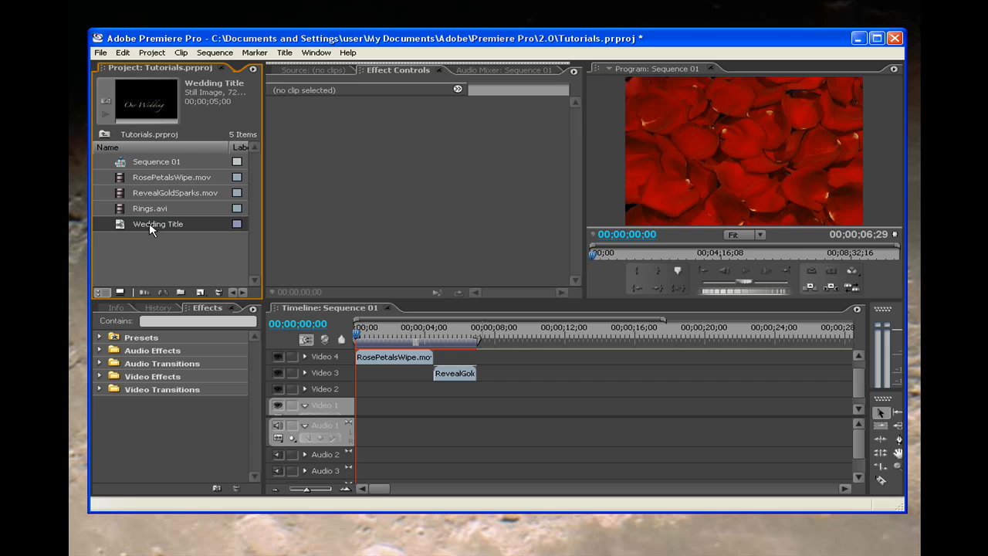
pyautogui.moveTo(157, 224); pyautogui.dragTo(460, 405)
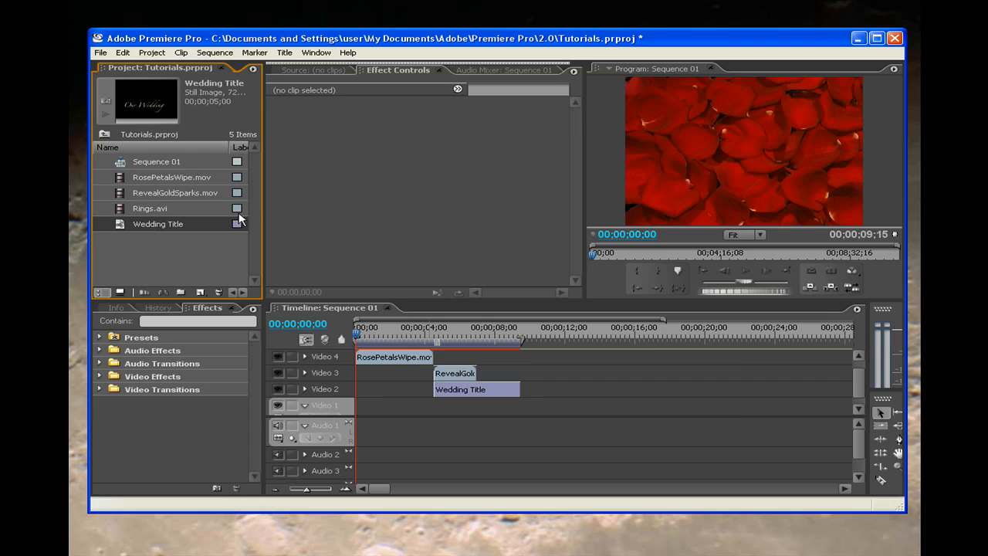
pyautogui.click(149, 209)
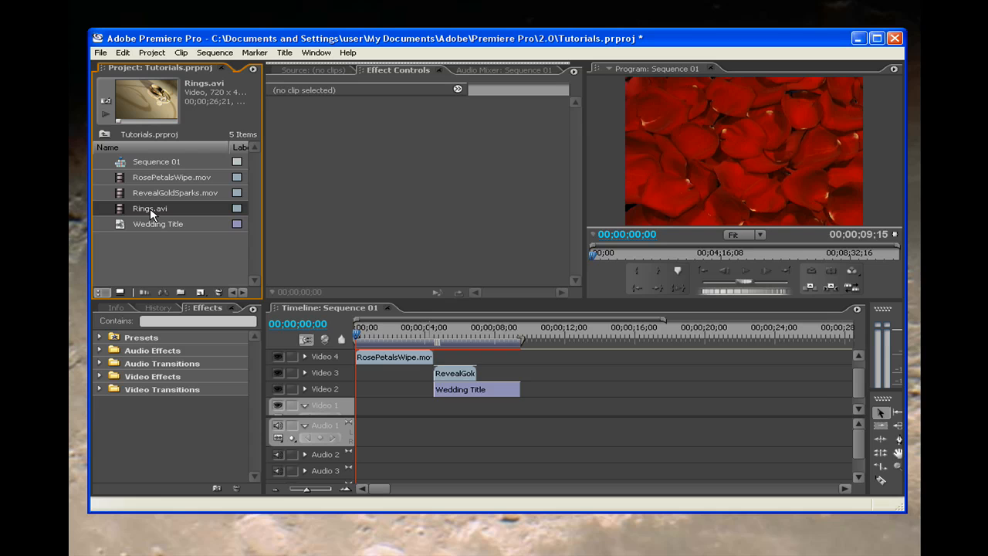
# Place Rings.avi on Video 1 at the sequence start and check the composite around 4:25
pyautogui.moveTo(150, 209); pyautogui.dragTo(373, 403)
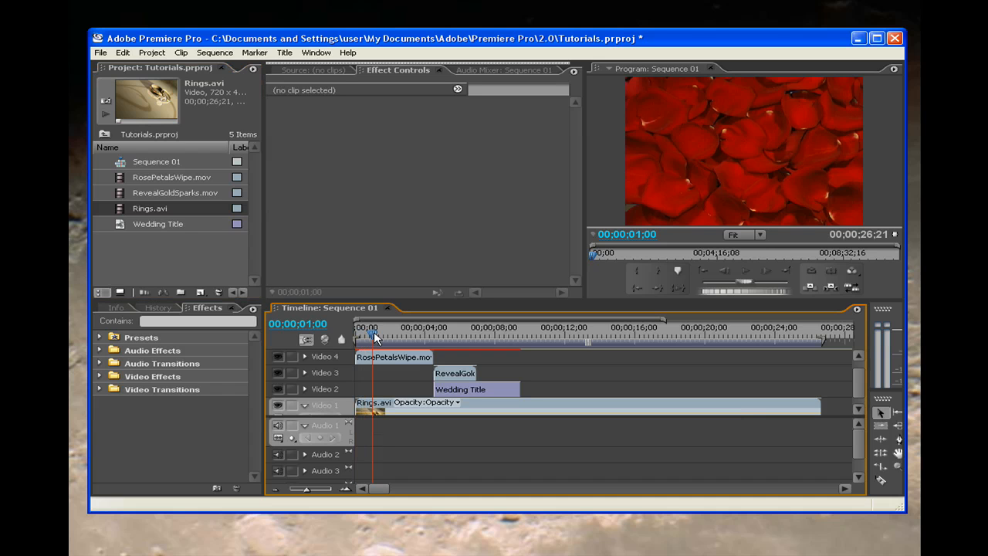
pyautogui.click(419, 332)
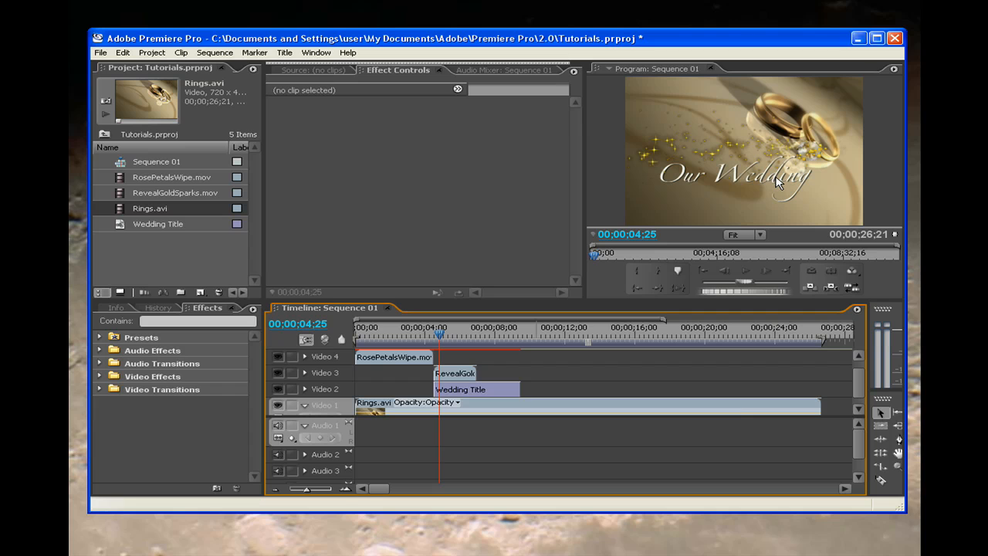
pyautogui.moveTo(417, 213)
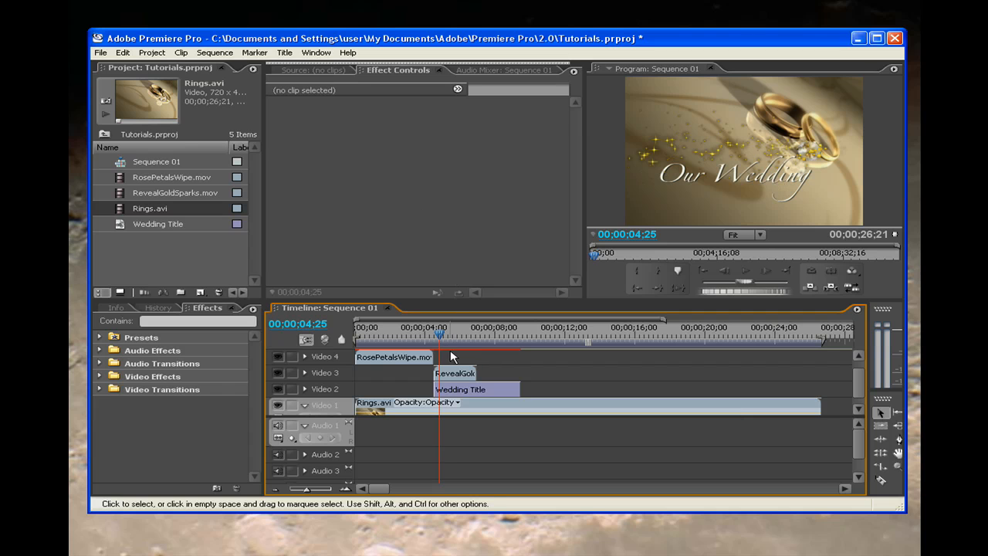
pyautogui.moveTo(453, 375)
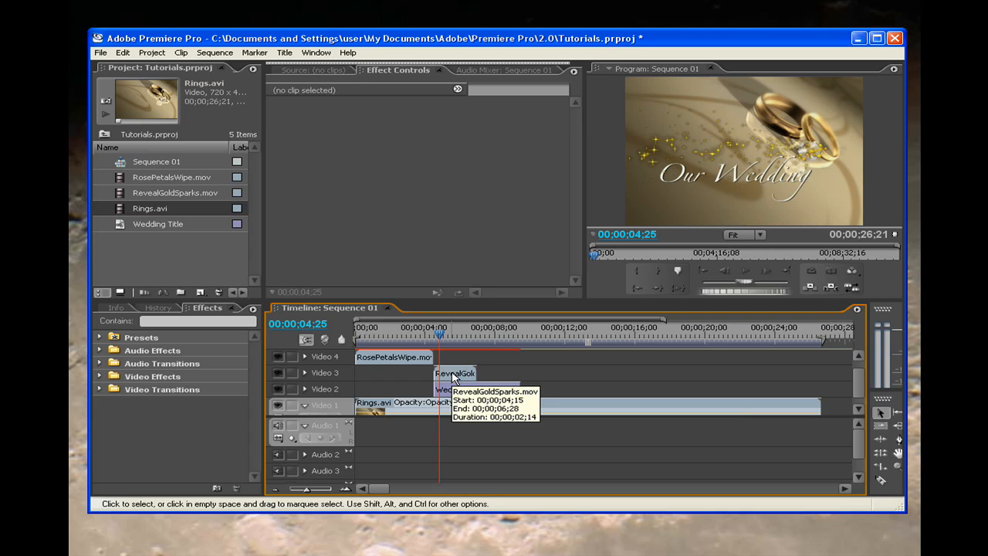
# Select the RevealGoldSparks clip on Video 3 and show its Motion properties in Effect Controls
pyautogui.click(453, 372)
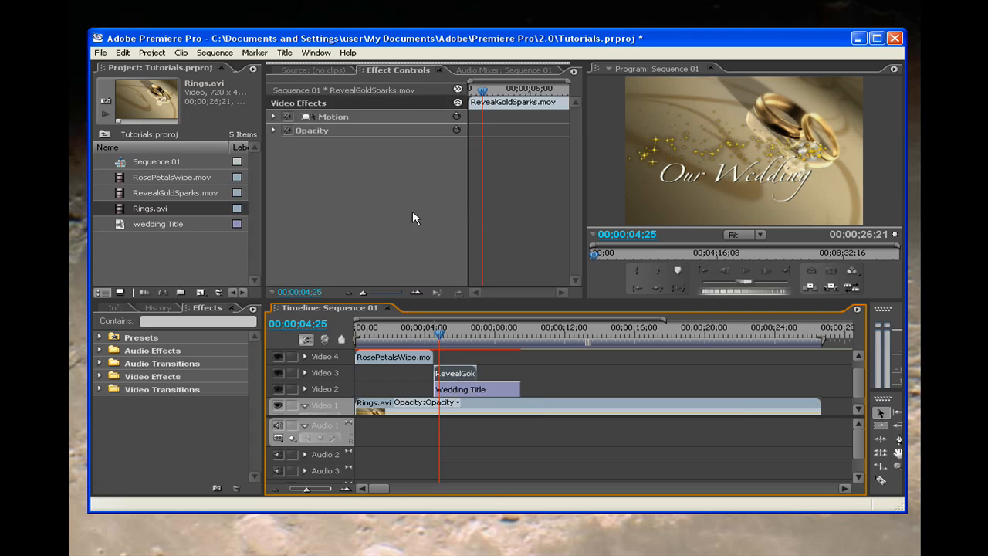
pyautogui.moveTo(379, 105)
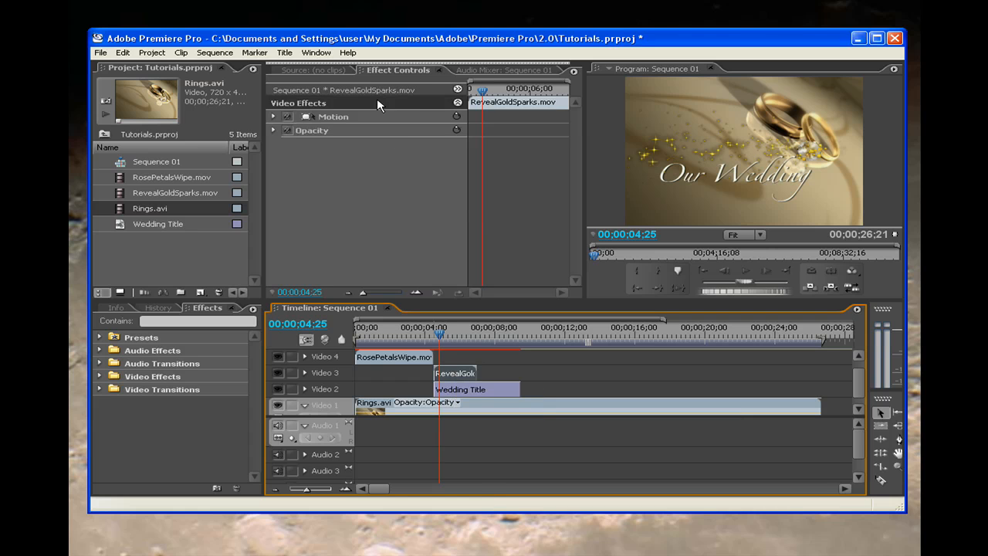
pyautogui.click(334, 118)
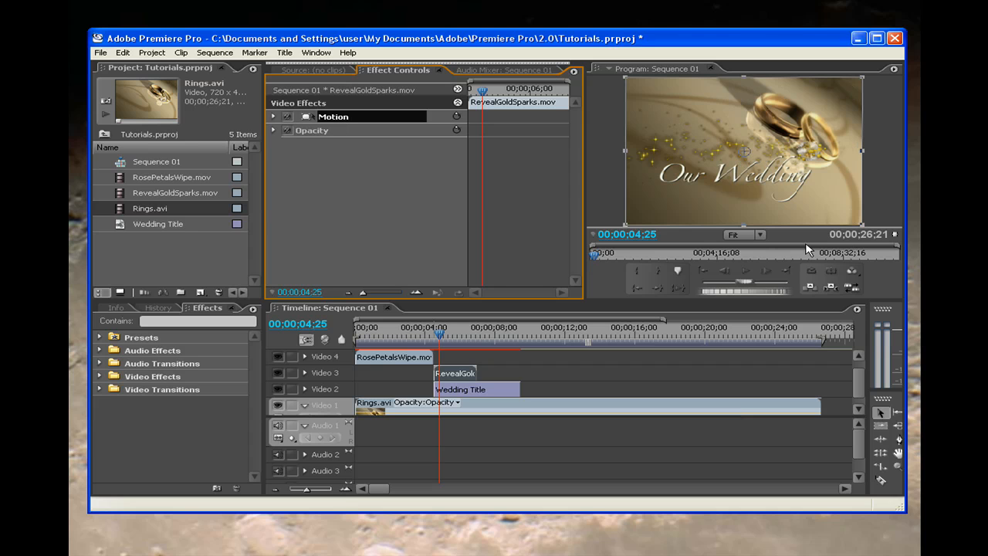
pyautogui.moveTo(744, 153)
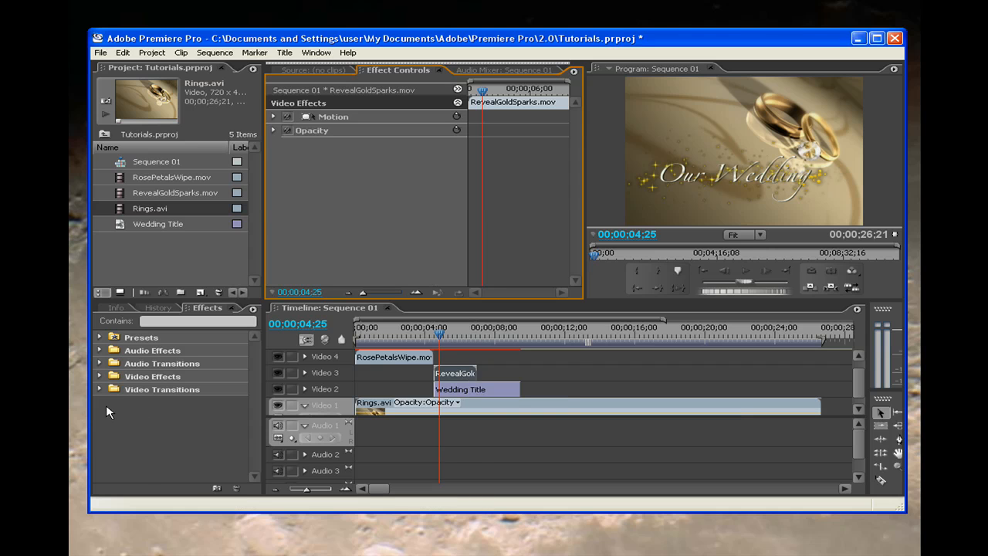
# Apply a Wipe video transition to the start of the Wedding Title clip and preview the title wiping in over the rings
pyautogui.click(99, 388)
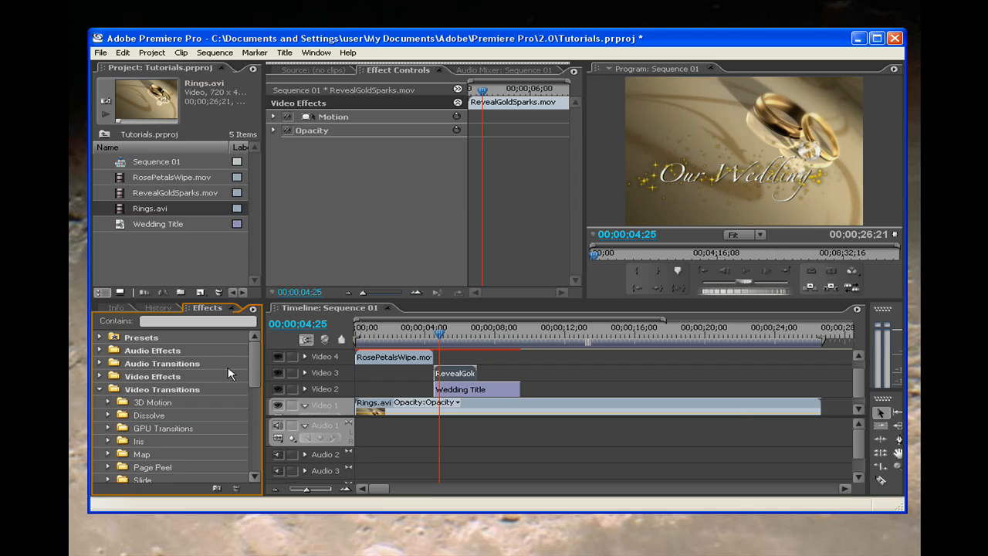
pyautogui.scroll(-3)
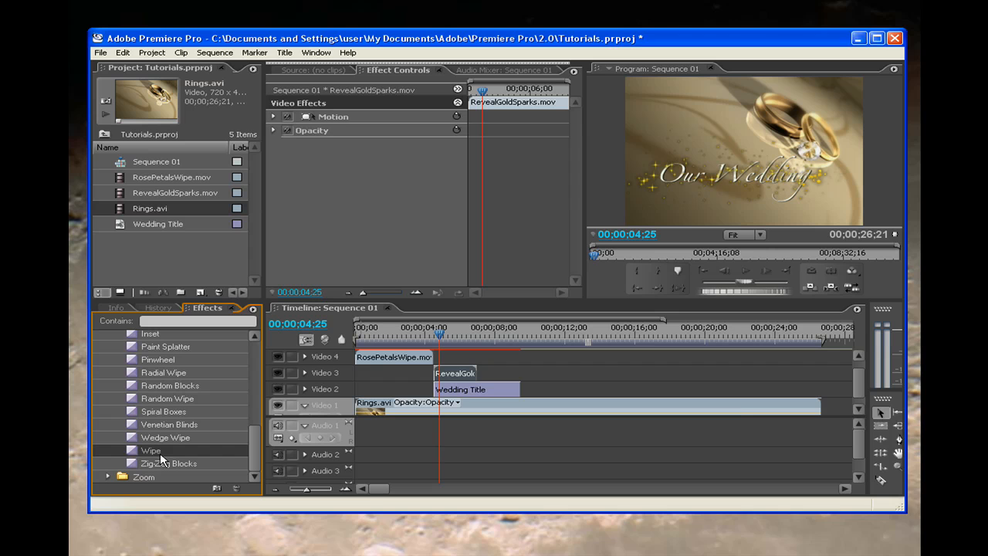
pyautogui.moveTo(224, 423)
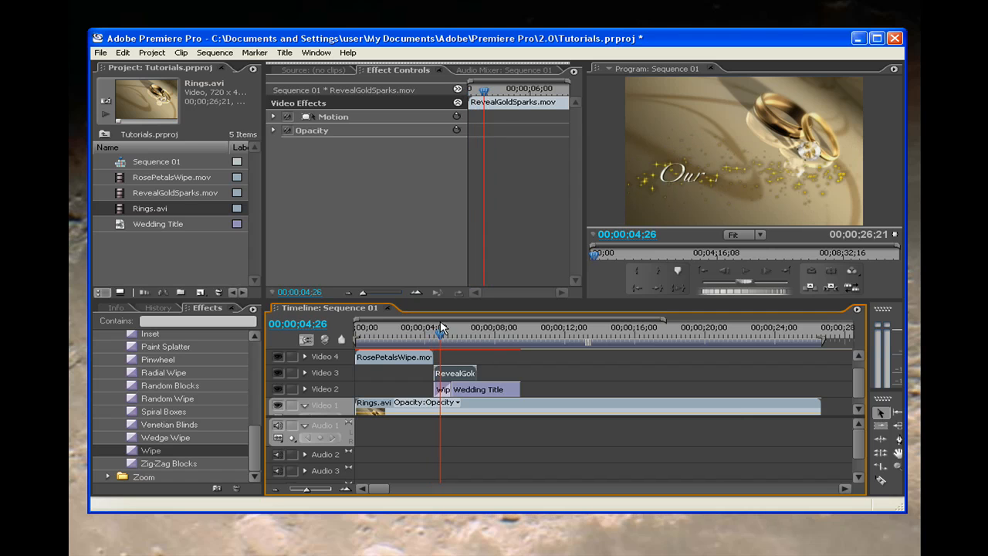
pyautogui.moveTo(440, 336); pyautogui.dragTo(444, 336)
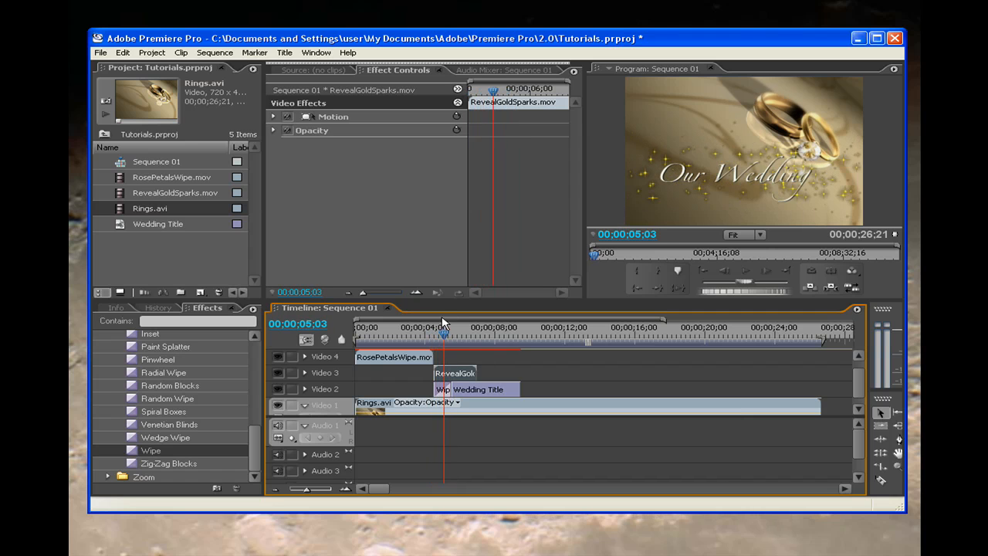
pyautogui.moveTo(444, 336); pyautogui.dragTo(440, 336)
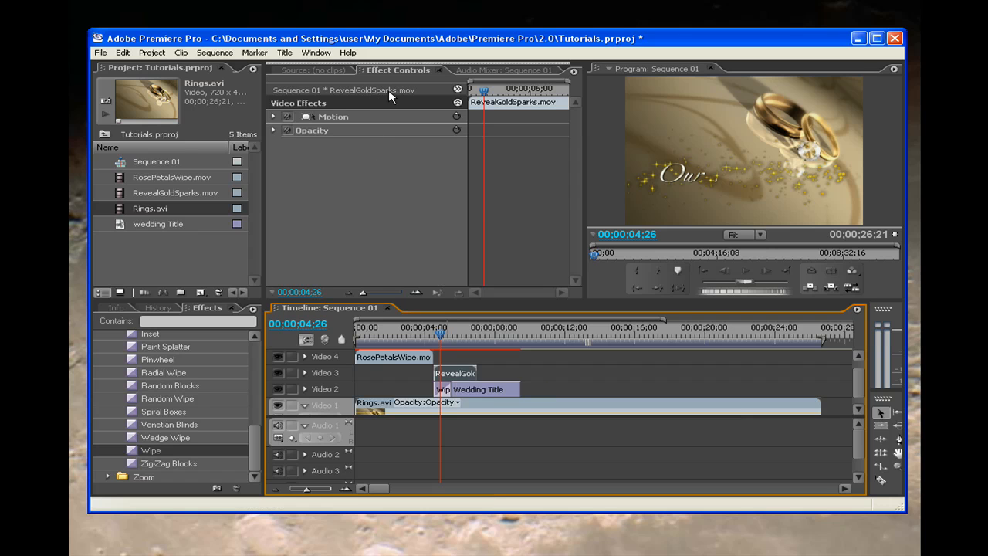
pyautogui.moveTo(423, 90)
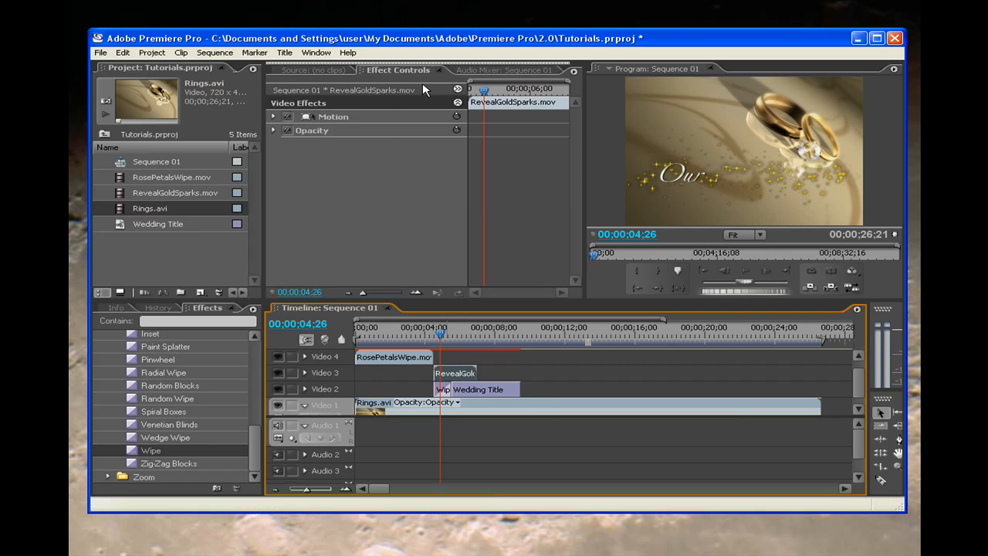